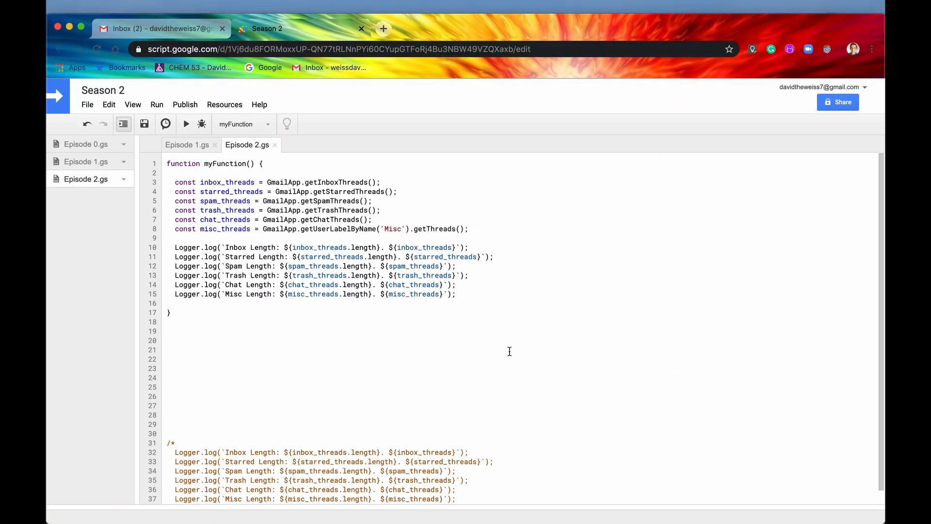
mouse_move(392, 238)
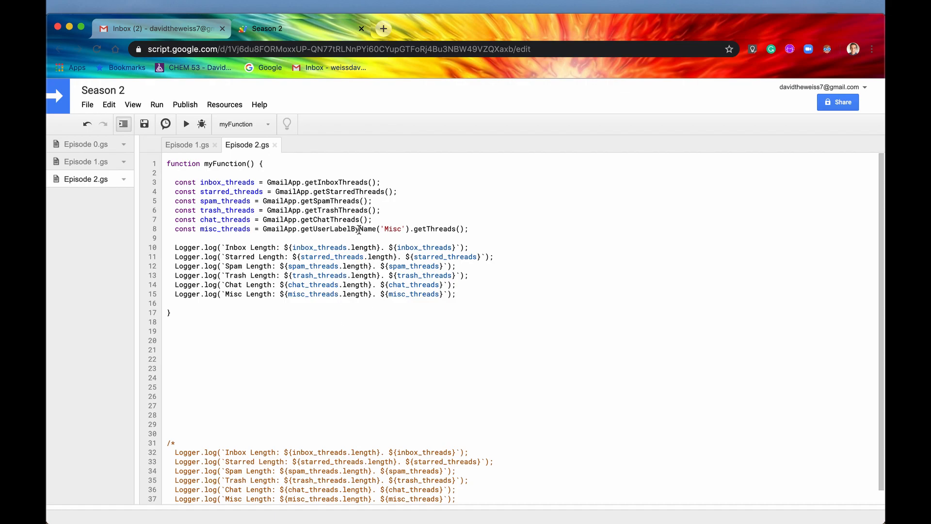
Review the spam and Misc label lines, retyping the spam method name.
double_click(318, 183)
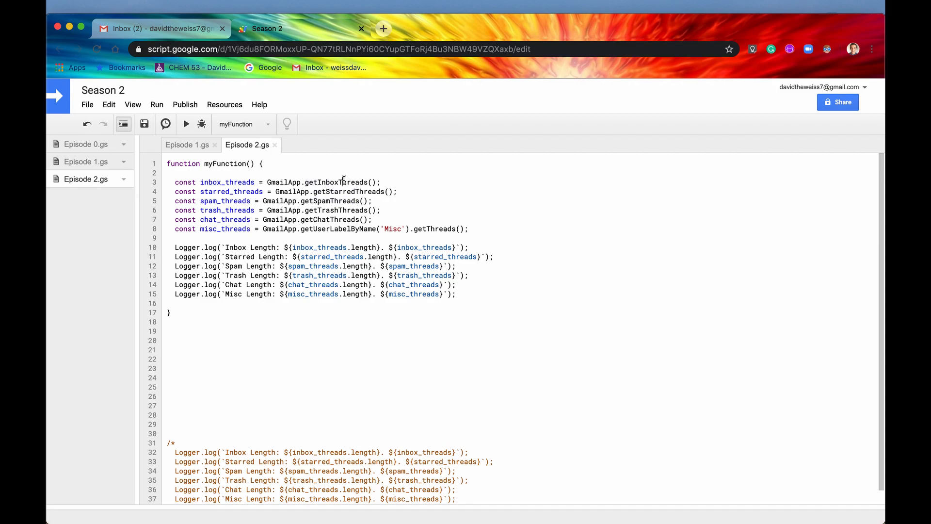
double_click(280, 201)
type(".get")
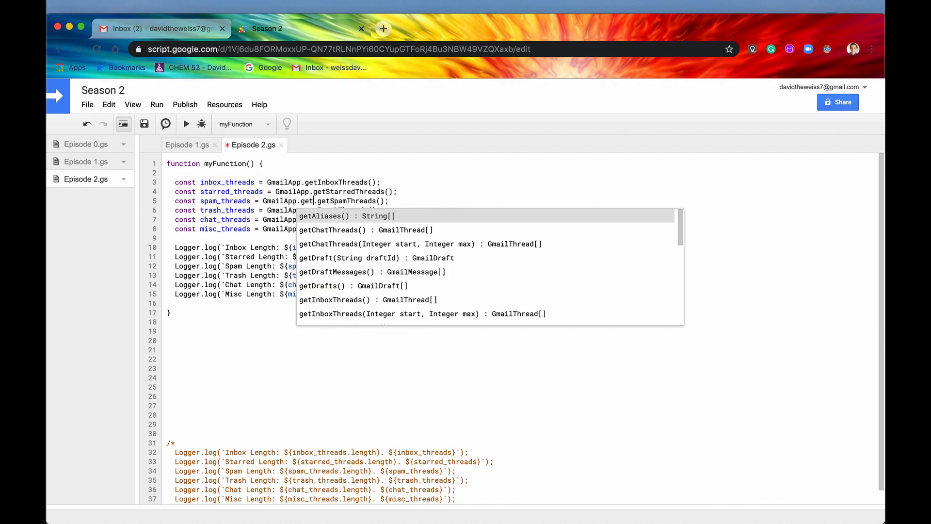
type("Sp")
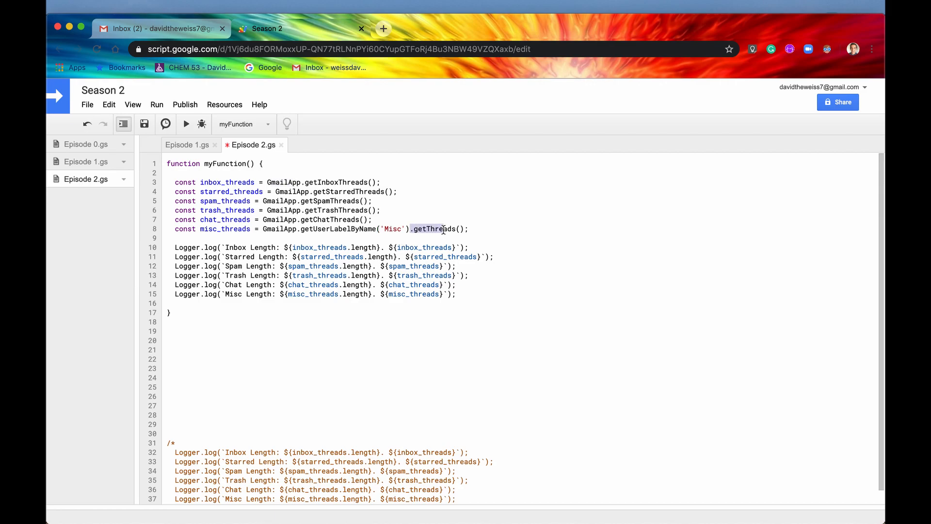
left_click(445, 228)
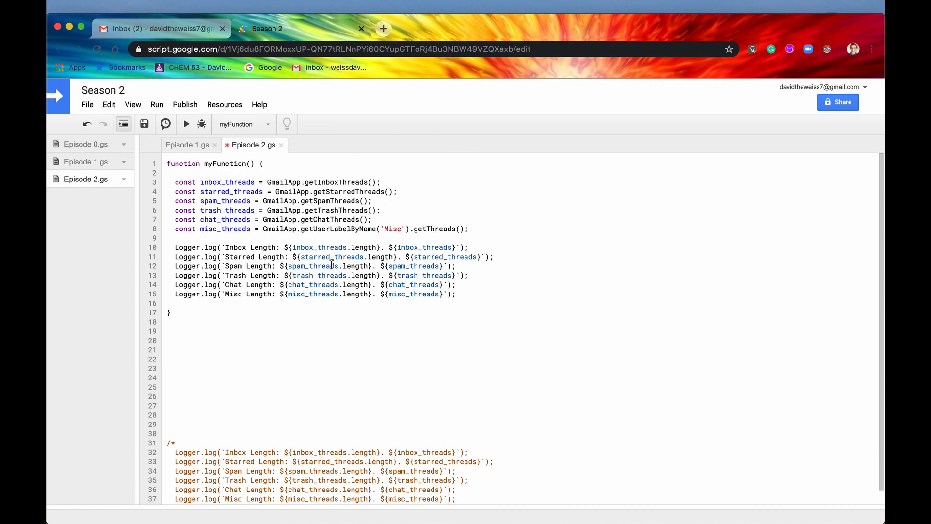
double_click(338, 228)
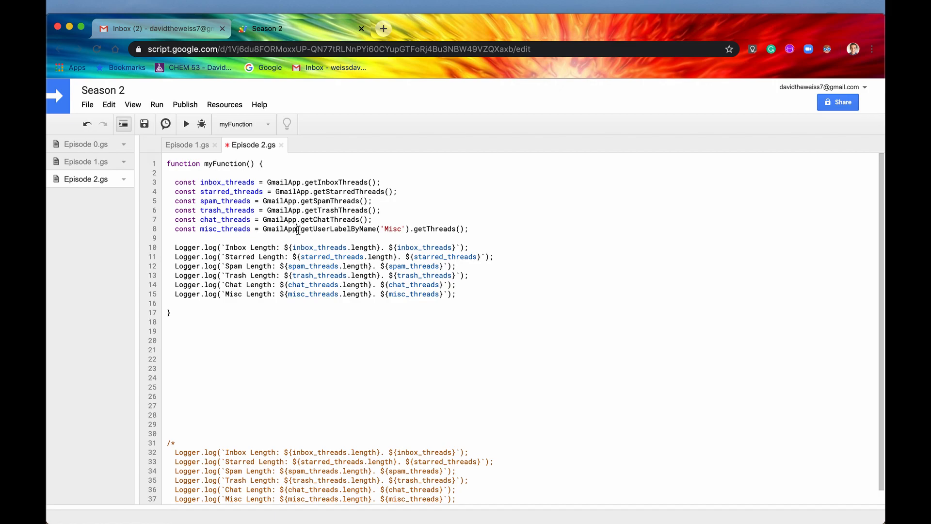
left_click_drag(299, 229, 410, 228)
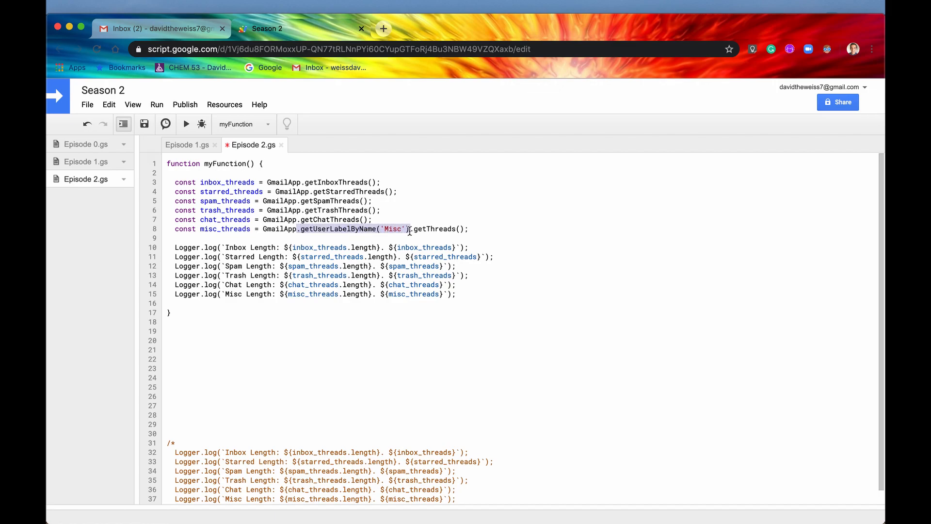
left_click(312, 229)
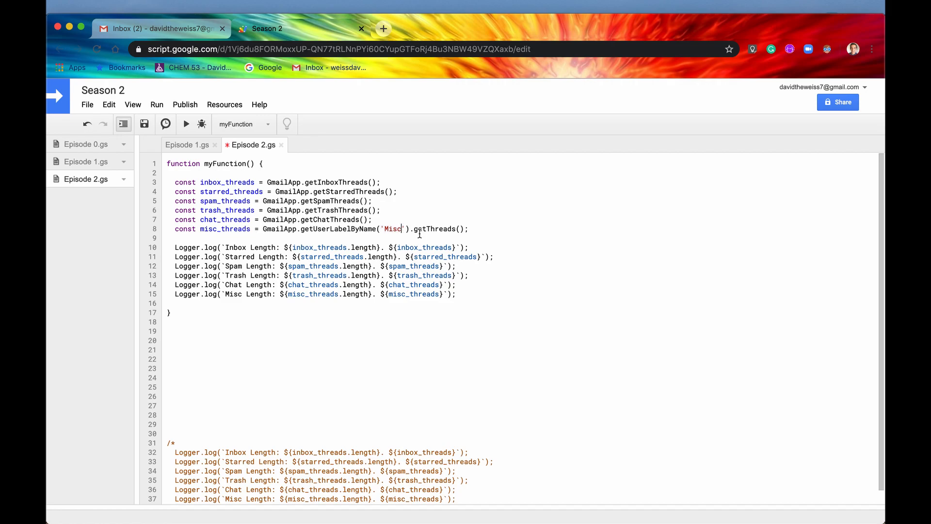
double_click(430, 228)
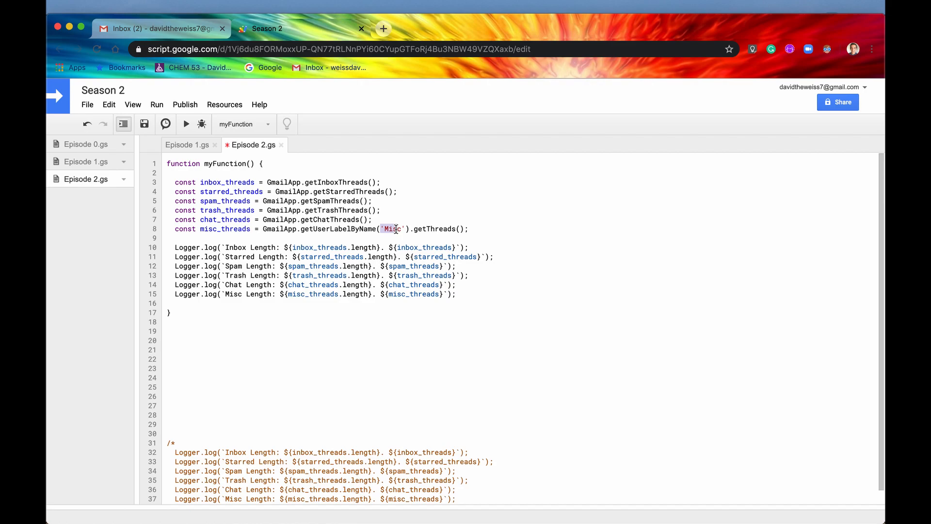
left_click(160, 29)
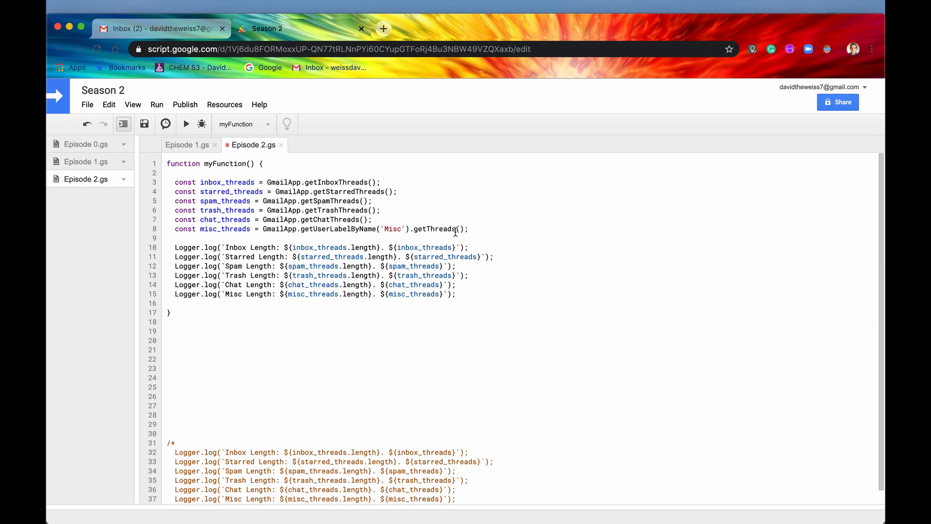
Highlight the inbox threads call and inbox_threads.length, then run myFunction.
left_click_drag(204, 191, 250, 228)
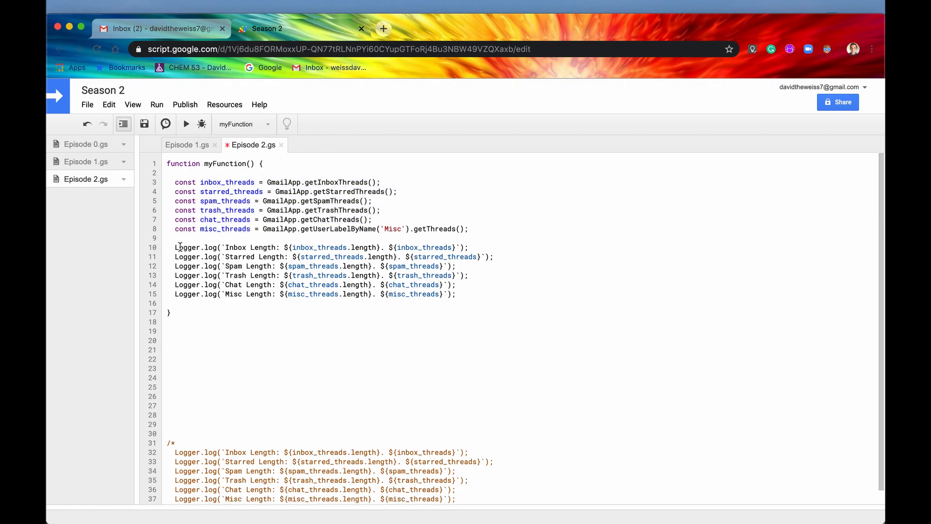
left_click_drag(176, 247, 458, 294)
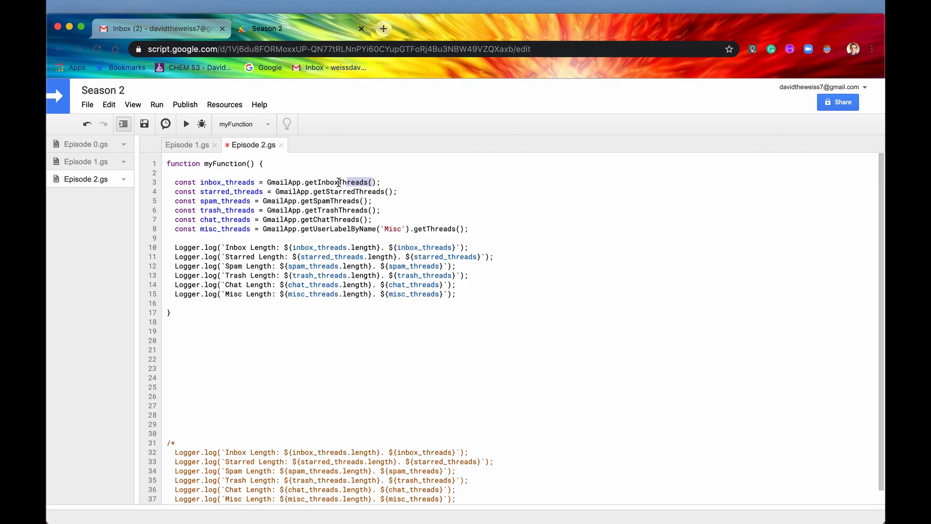
double_click(338, 183)
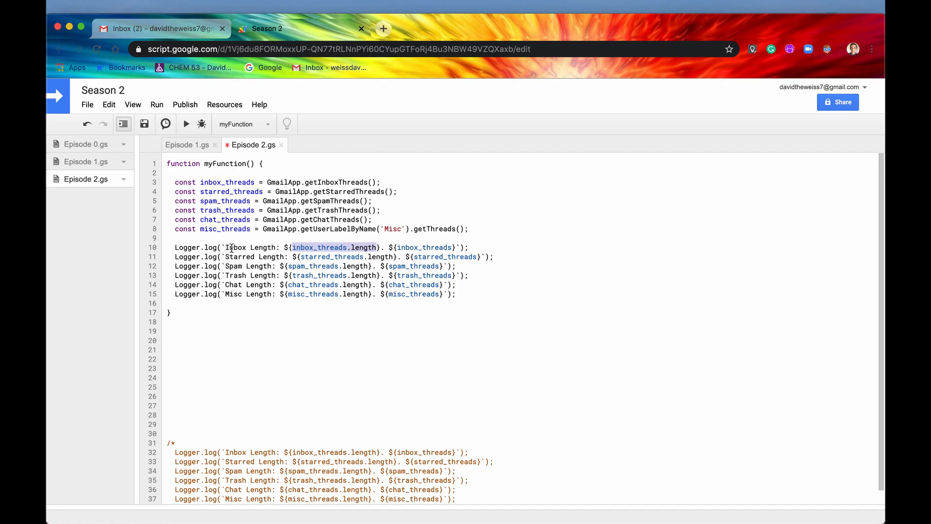
left_click(235, 257)
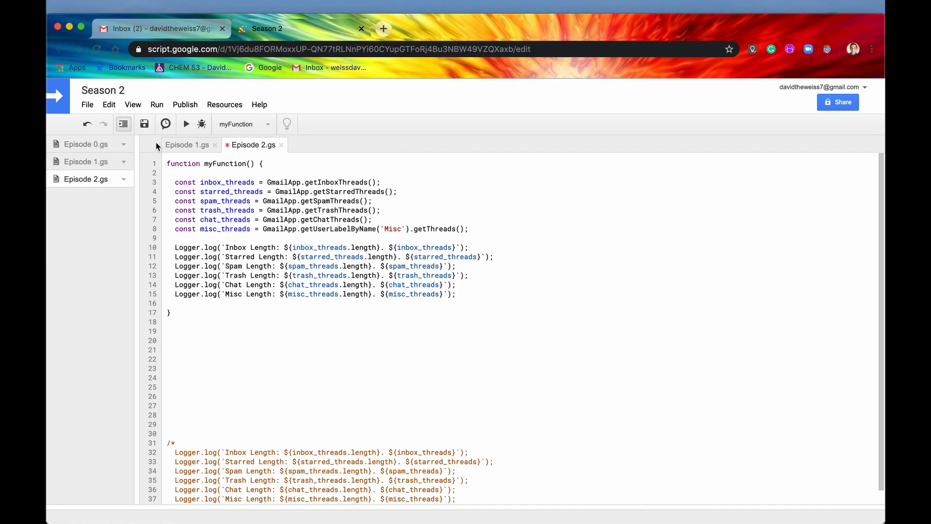
left_click(186, 124)
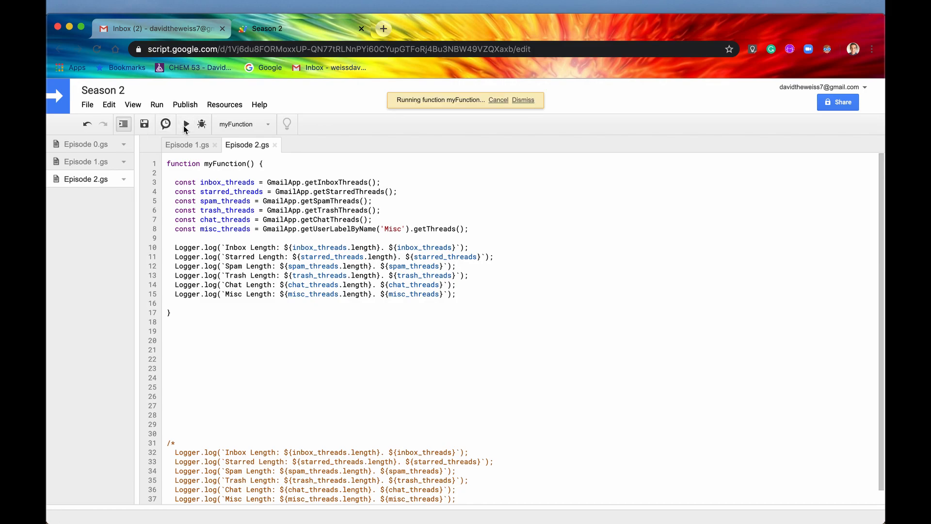
Open View > Logs and inspect the GmailThread entries behind the inbox count of 17.
left_click(133, 104)
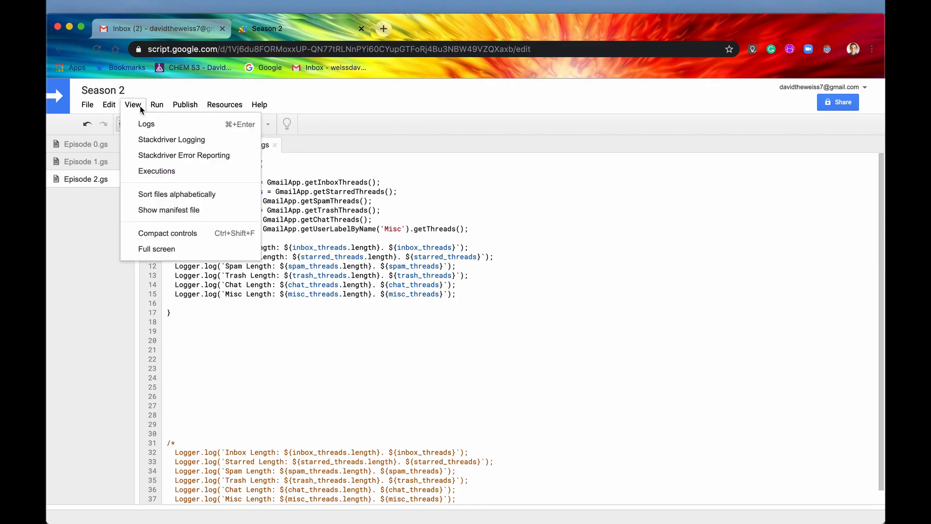
left_click(146, 124)
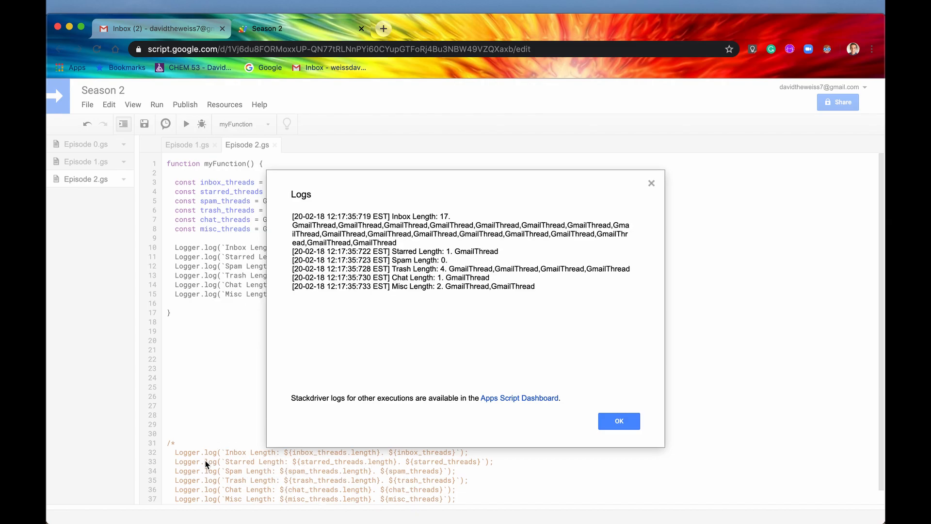
mouse_move(415, 187)
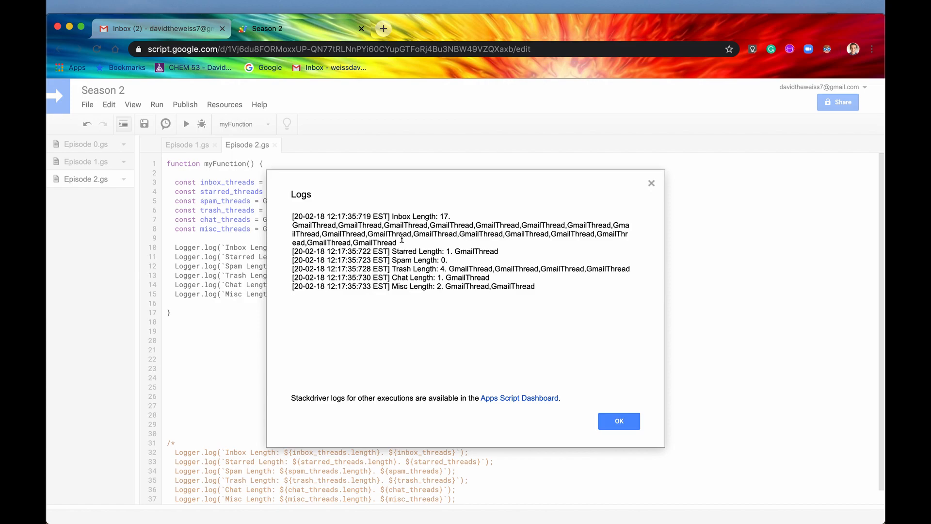
left_click_drag(292, 225, 397, 242)
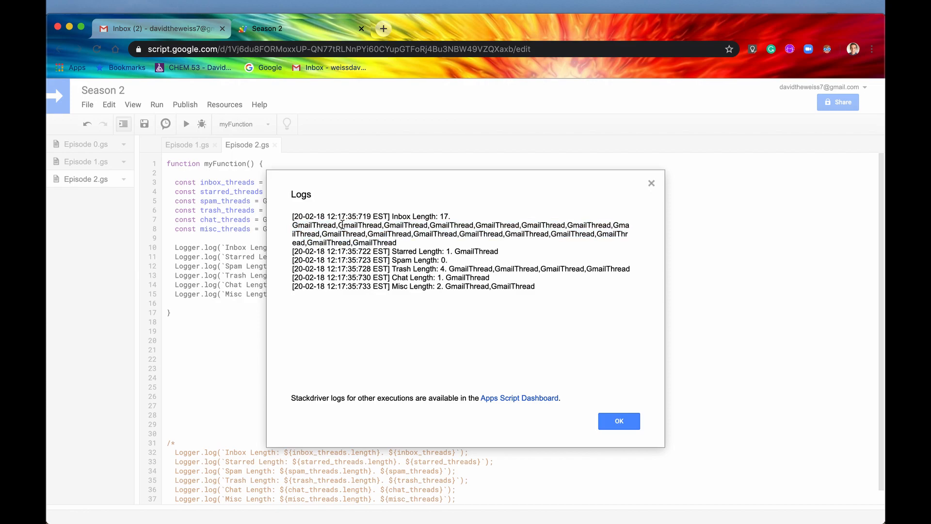
double_click(361, 225)
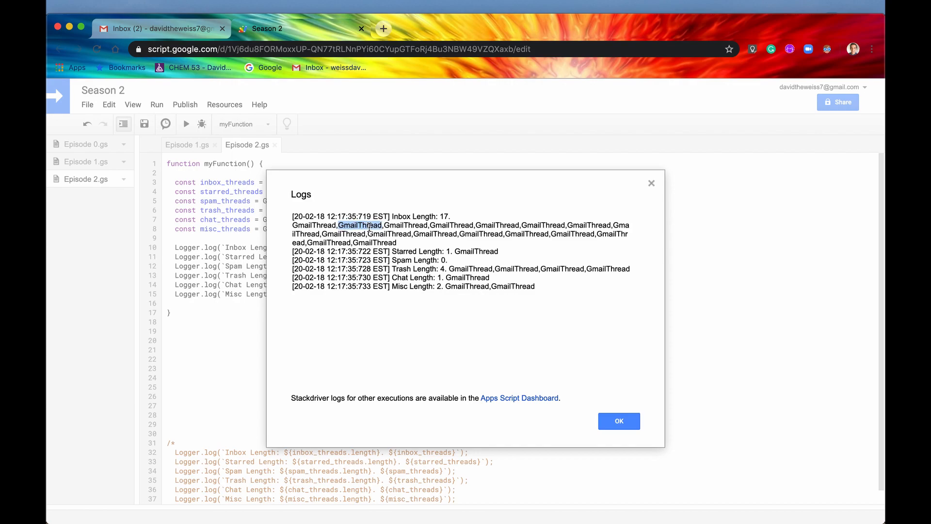
left_click_drag(368, 225, 391, 243)
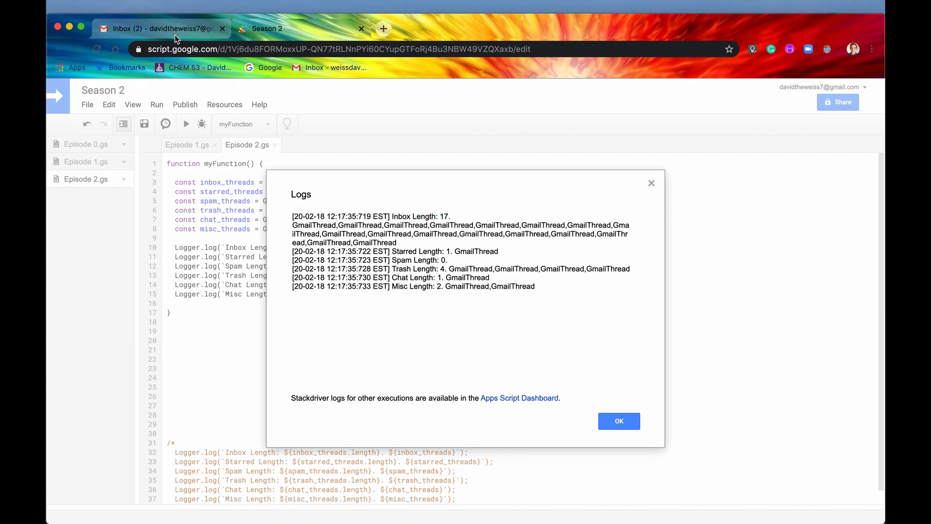
Switch between the Gmail inbox and the script's logs to compare the thread counts.
left_click(160, 28)
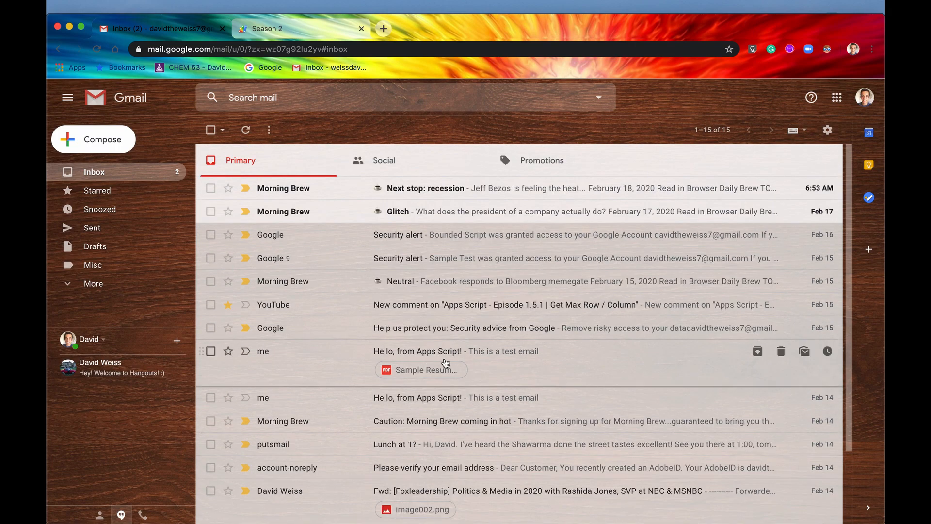
left_click(712, 130)
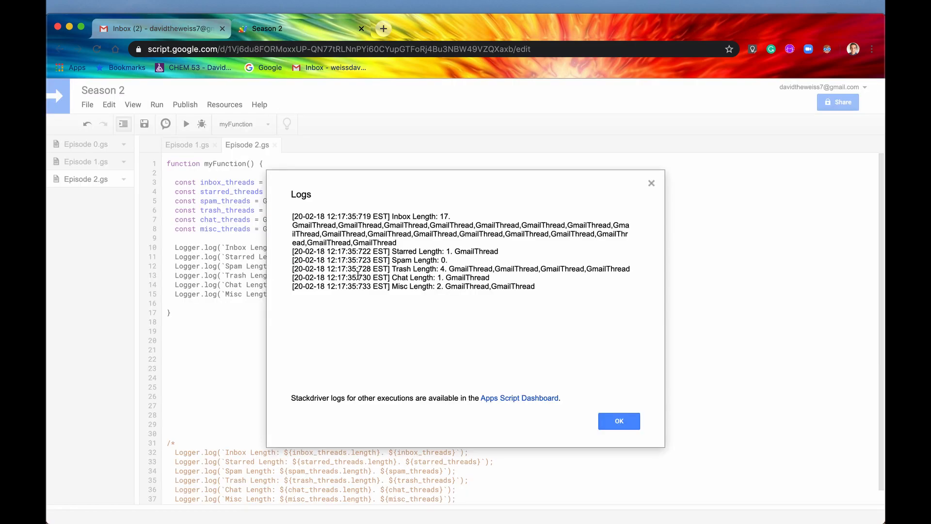
left_click(158, 29)
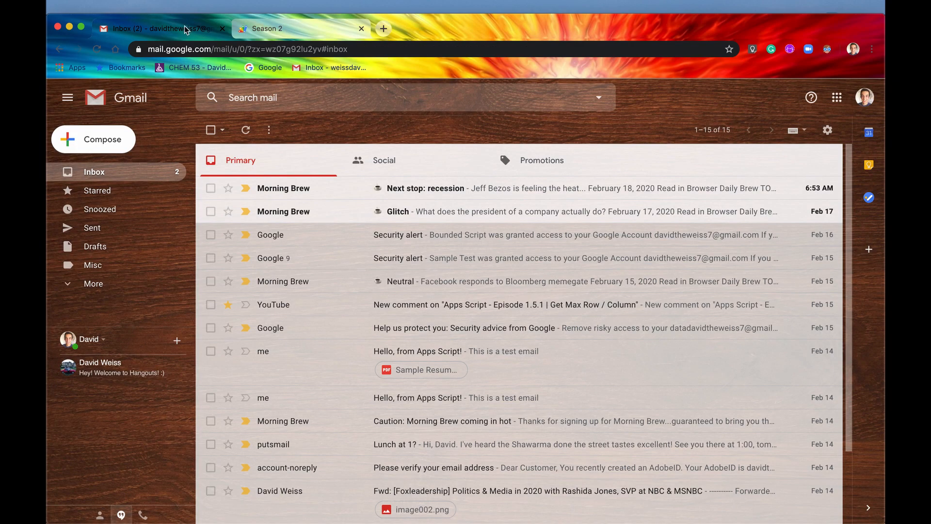
mouse_move(222, 159)
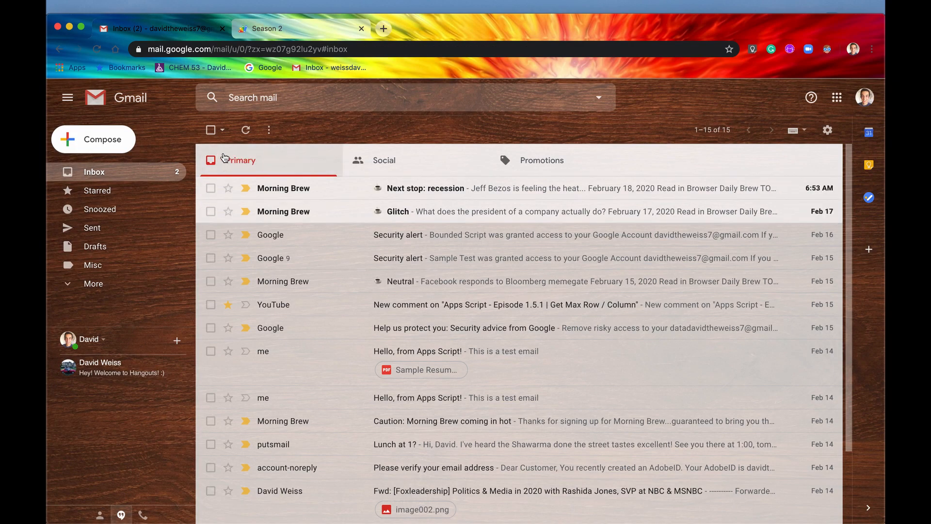
mouse_move(326, 215)
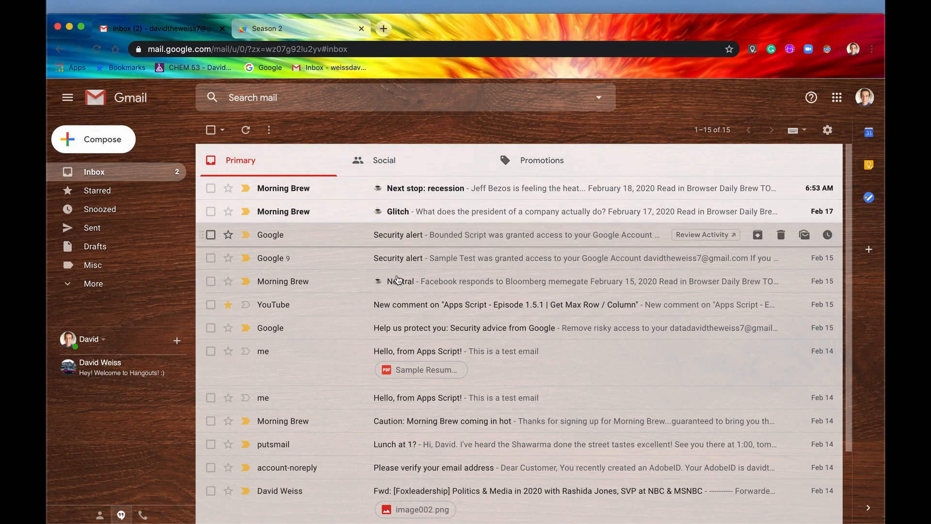
left_click(383, 160)
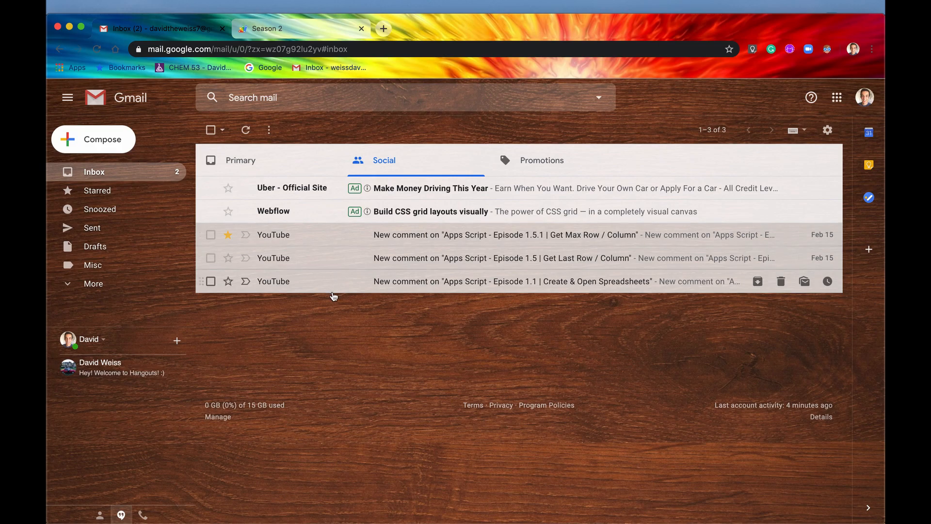
mouse_move(447, 235)
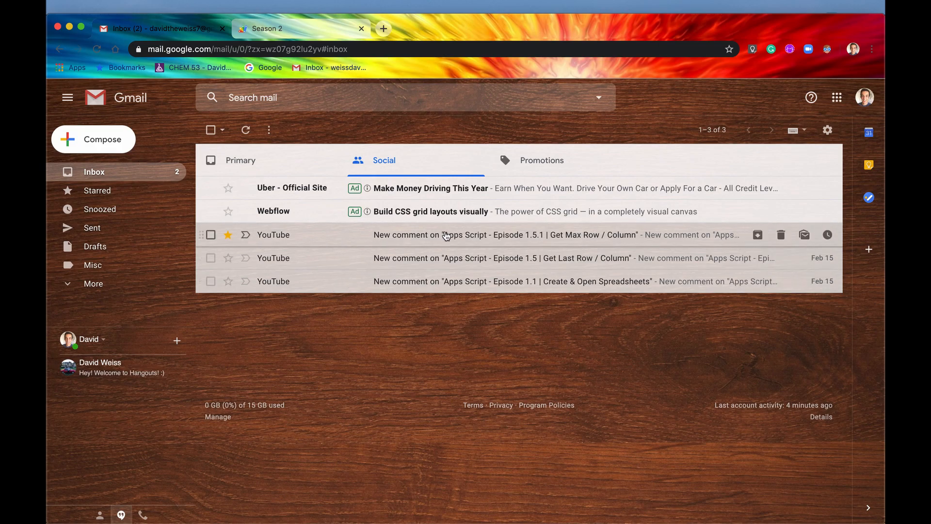
mouse_move(542, 239)
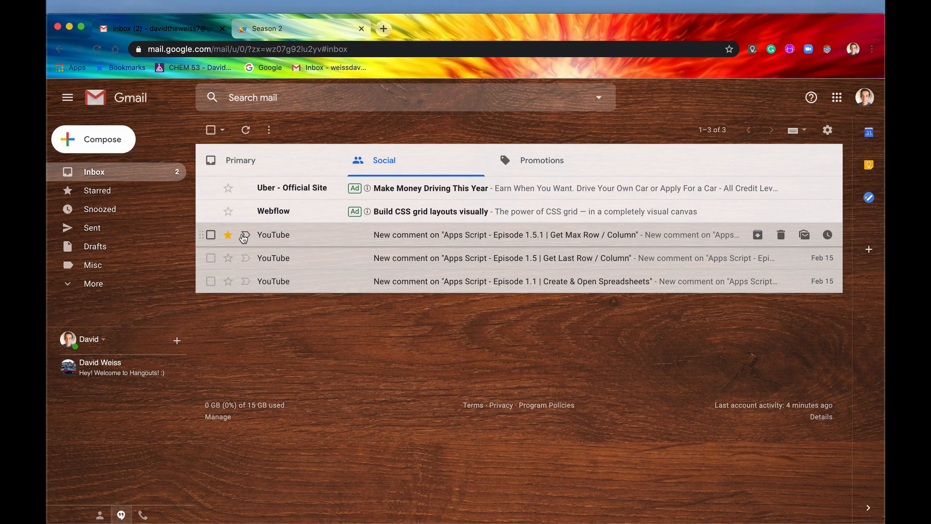
left_click(240, 160)
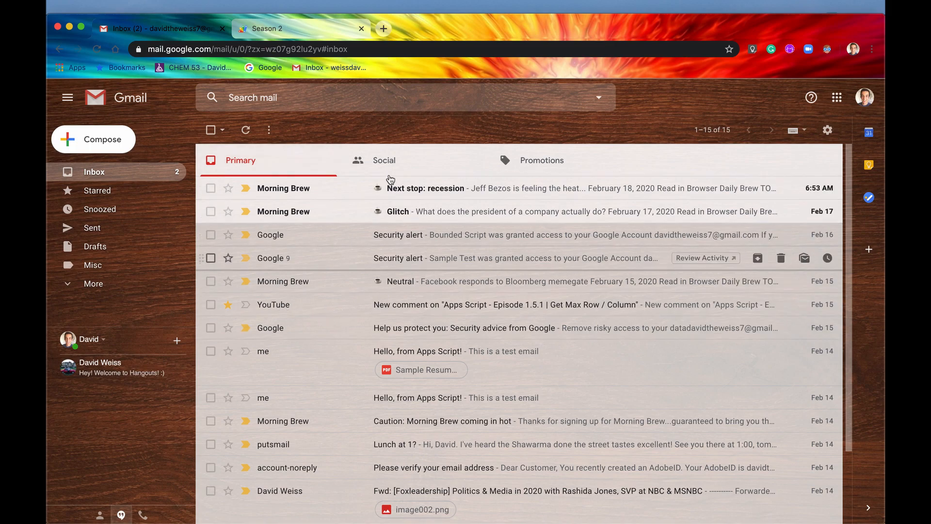
left_click(384, 159)
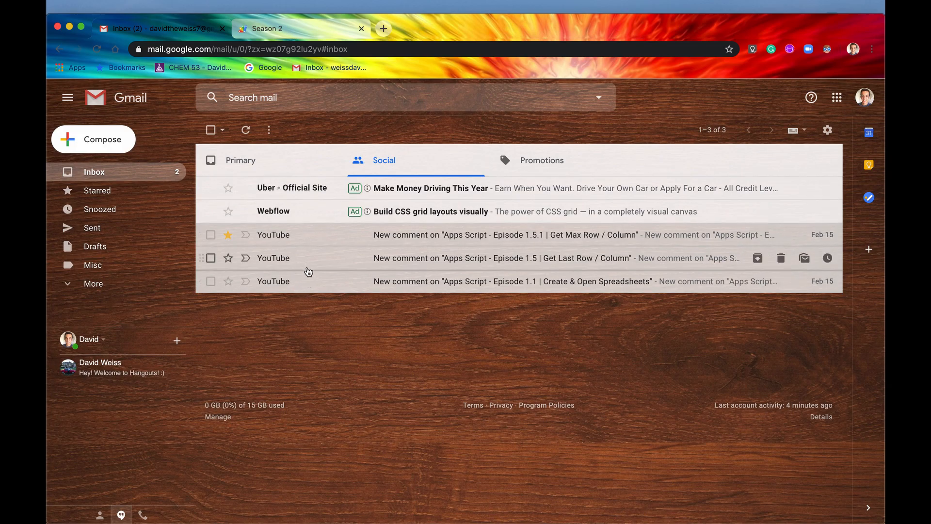
left_click(240, 159)
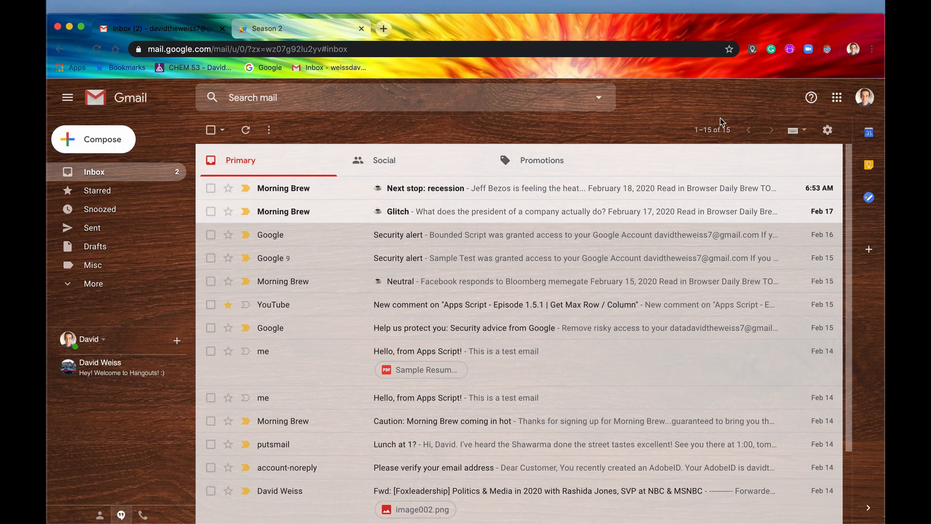
left_click(384, 159)
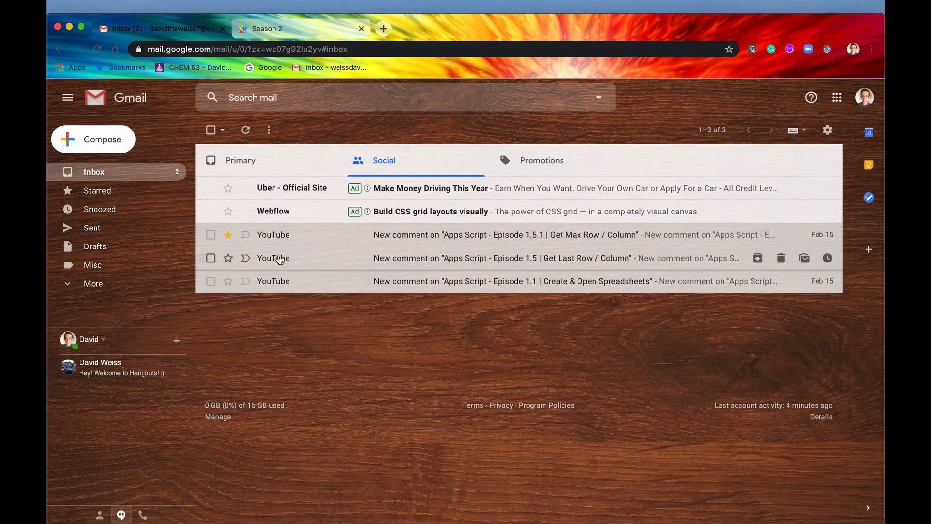
left_click(541, 159)
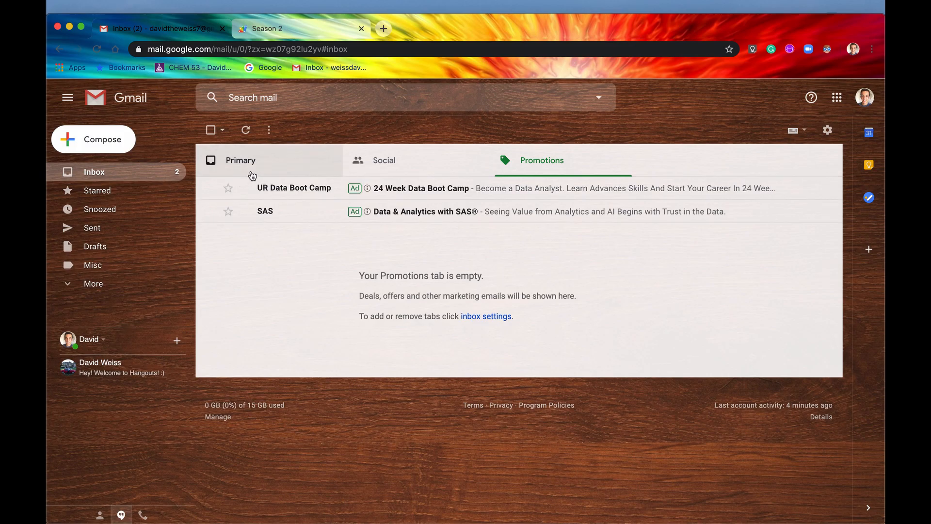
left_click(265, 28)
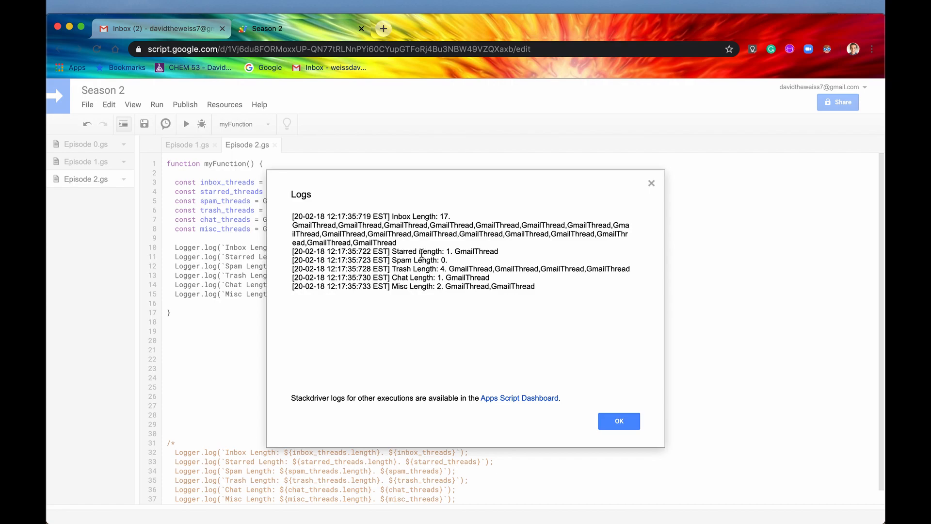
mouse_move(450, 251)
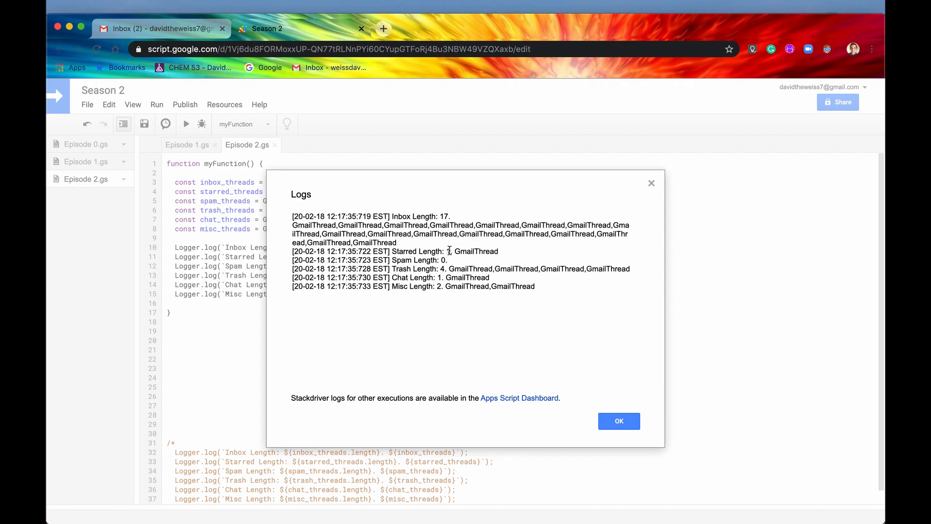
left_click(160, 29)
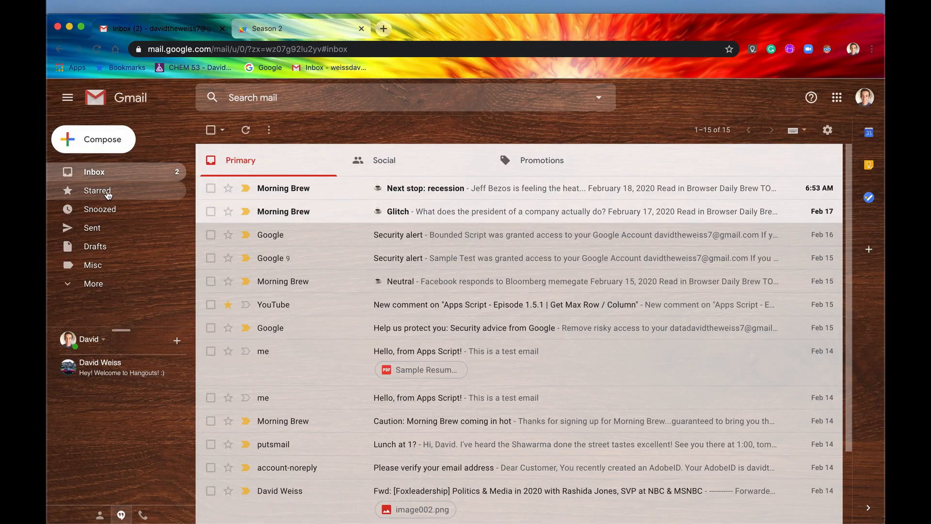
left_click(97, 190)
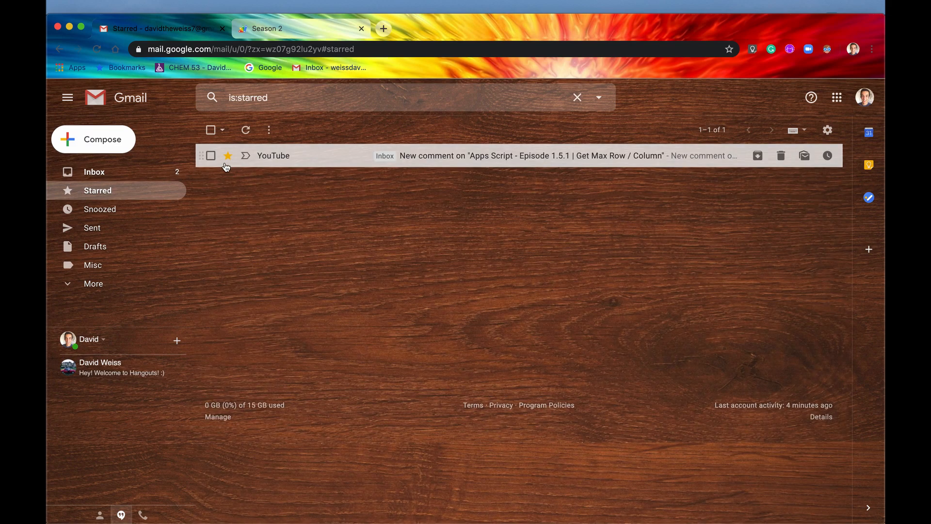
left_click(268, 29)
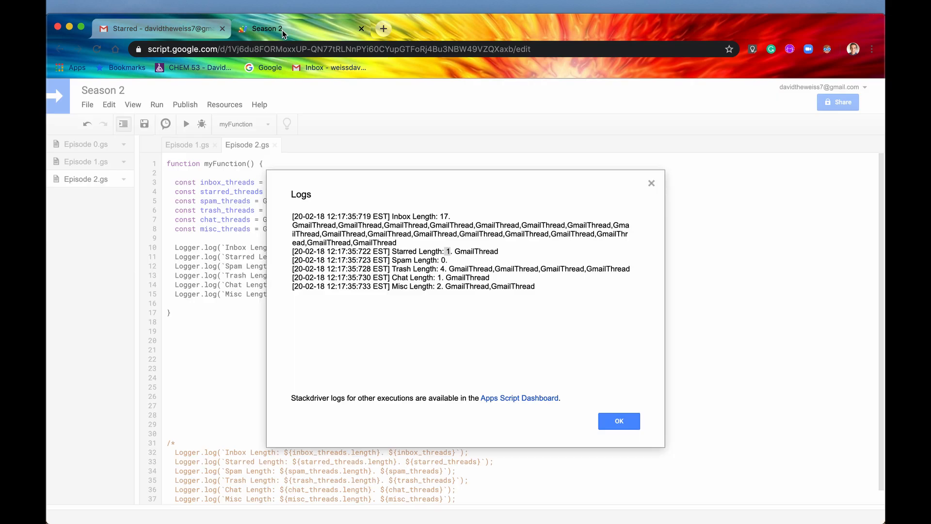
double_click(415, 260)
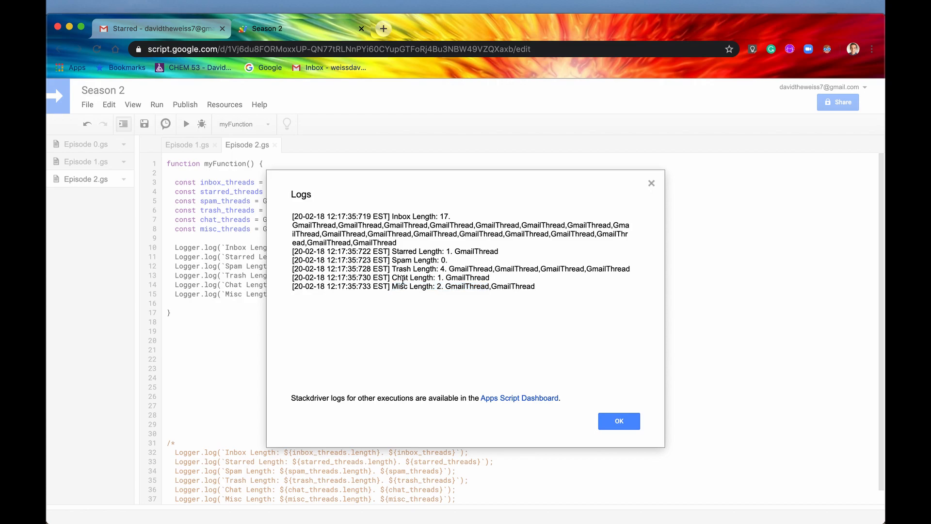
double_click(412, 278)
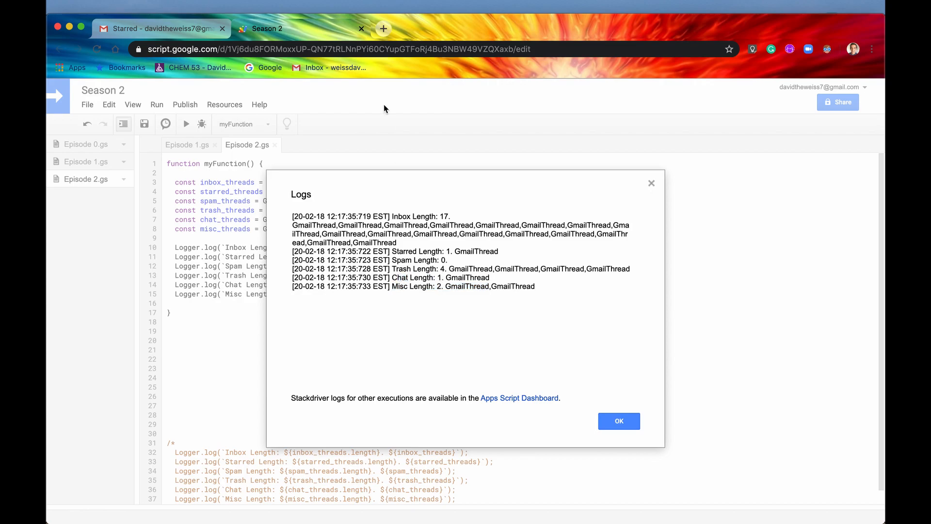
left_click(160, 29)
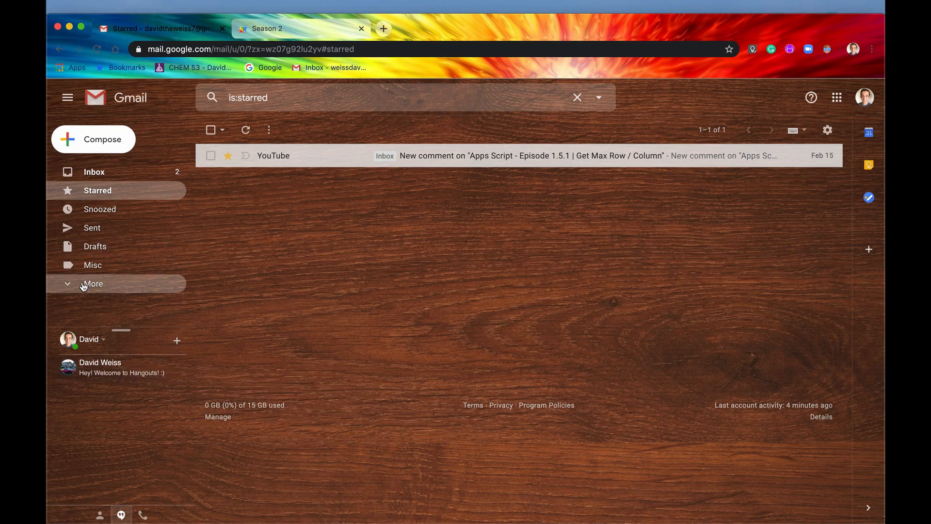
left_click(92, 283)
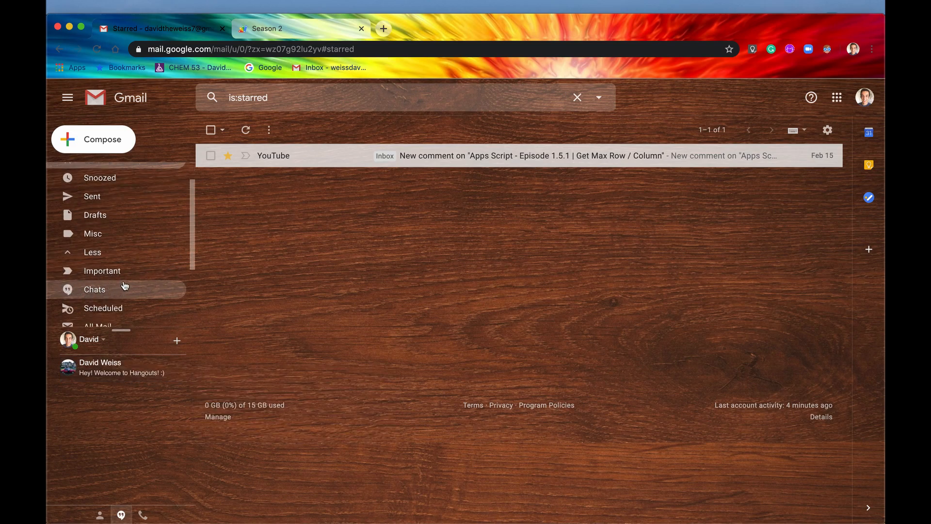
left_click(94, 289)
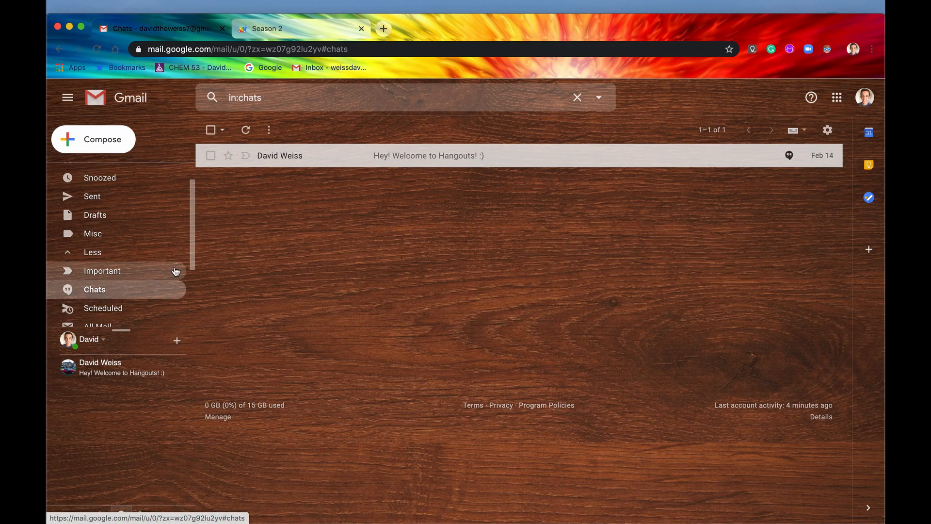
mouse_move(445, 165)
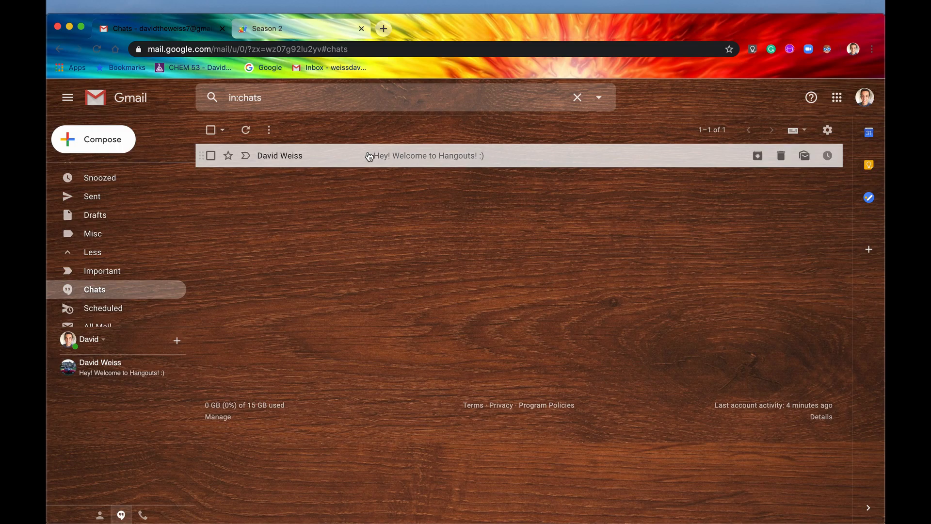
left_click(301, 29)
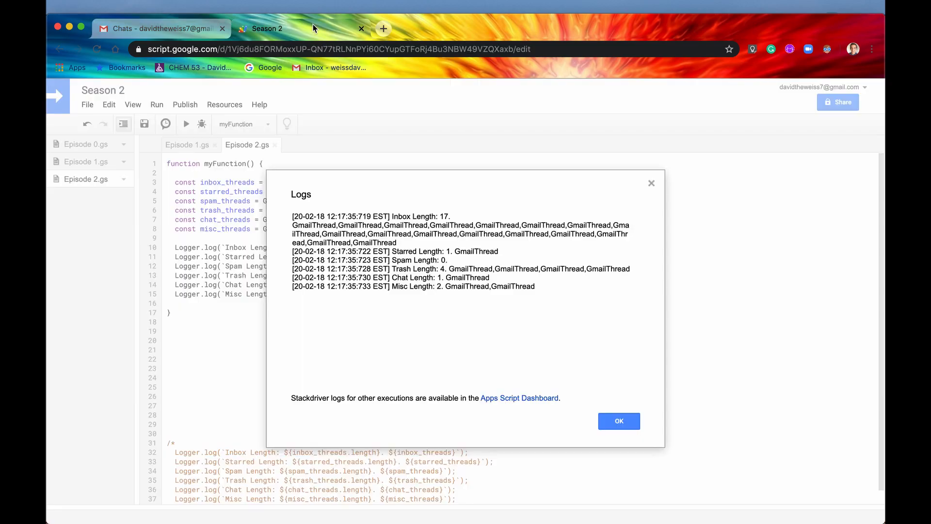
left_click_drag(392, 278, 509, 285)
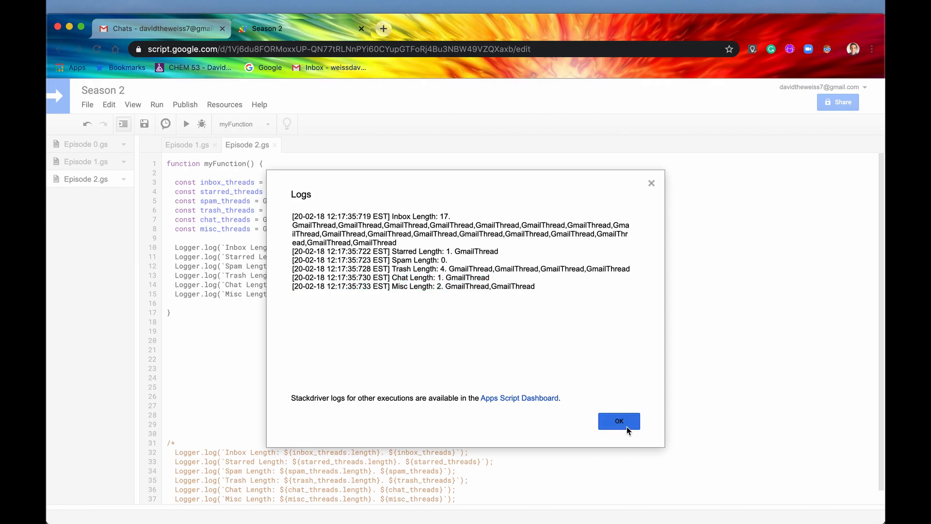
Dismiss the logs and retype the inbox call as getInboxThreads via autocomplete.
left_click(619, 421)
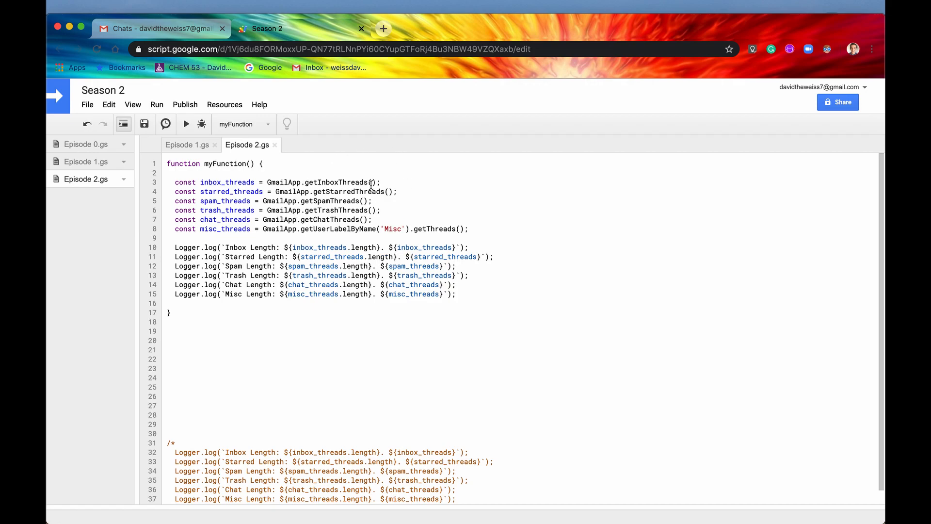
double_click(331, 182)
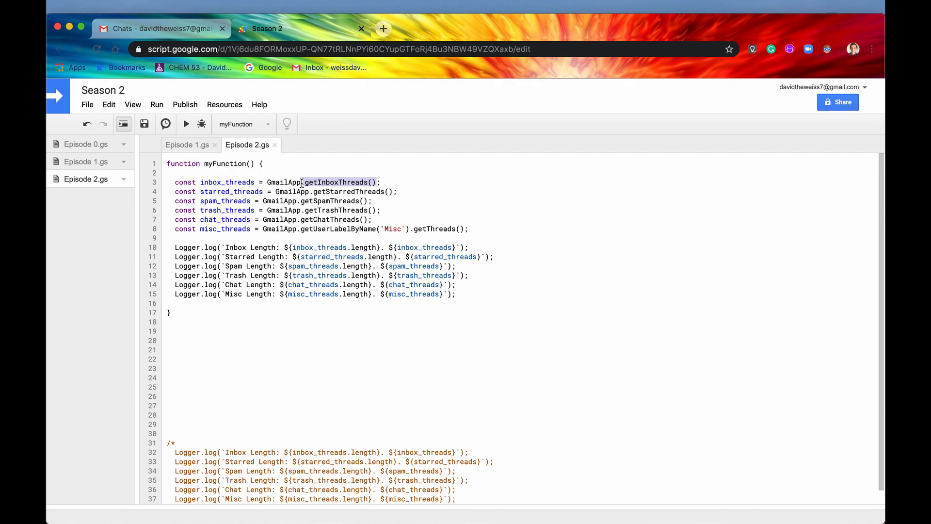
type("get")
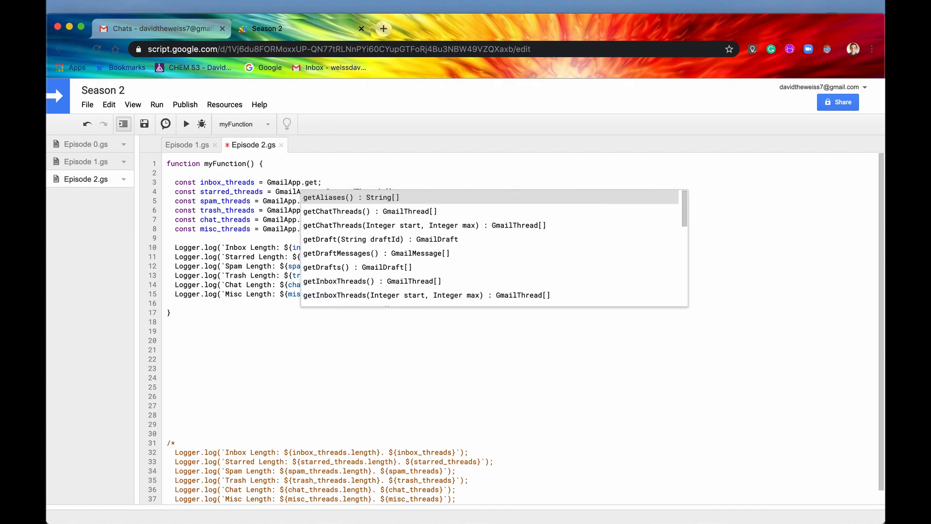
type("InboxThreads(start, max")
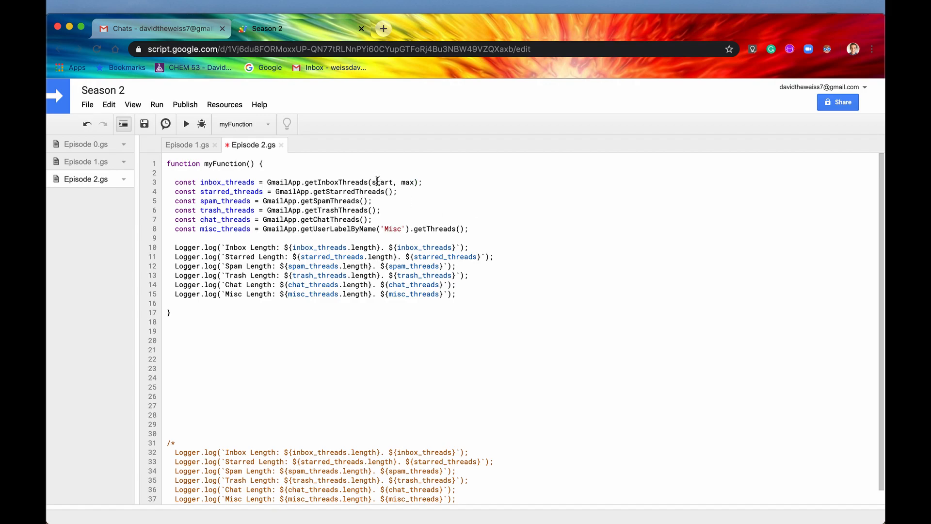
Fill the start and max arguments with 0 and 2, glancing at the Gmail inbox.
double_click(383, 182)
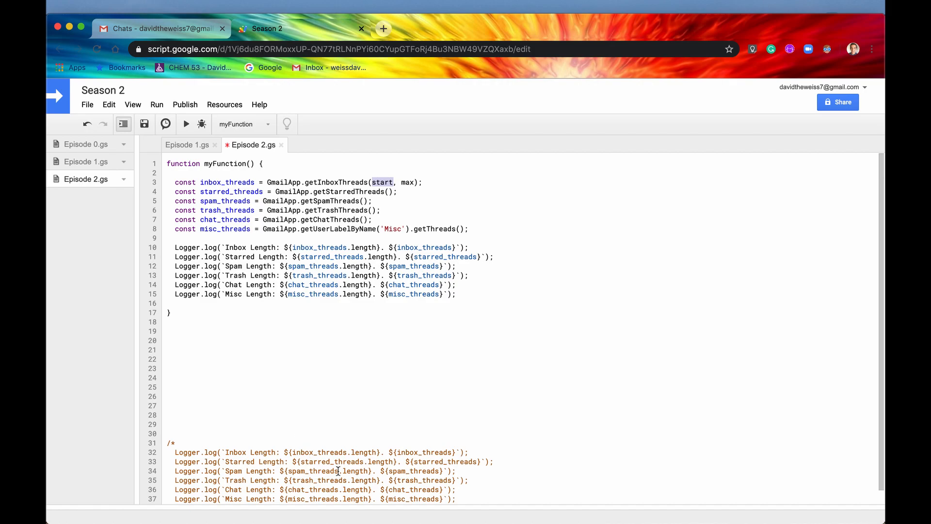
mouse_move(470, 208)
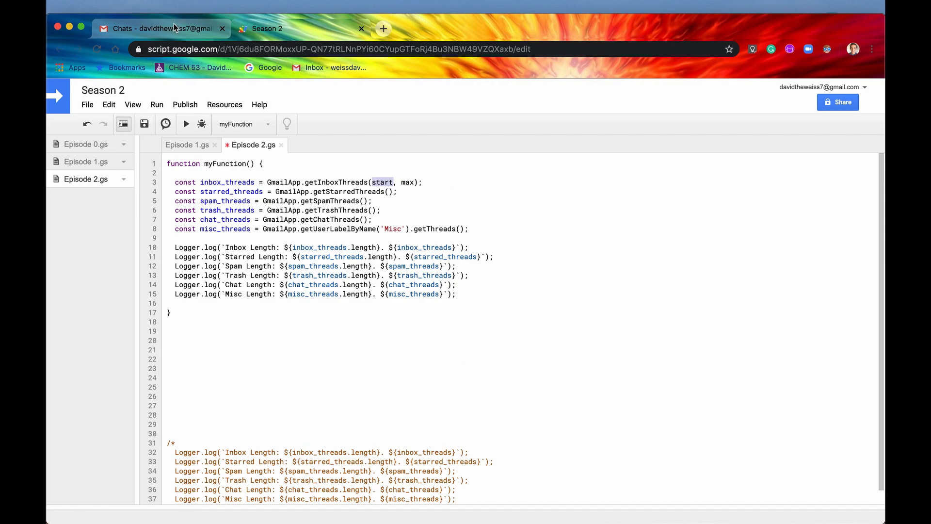
left_click(159, 28)
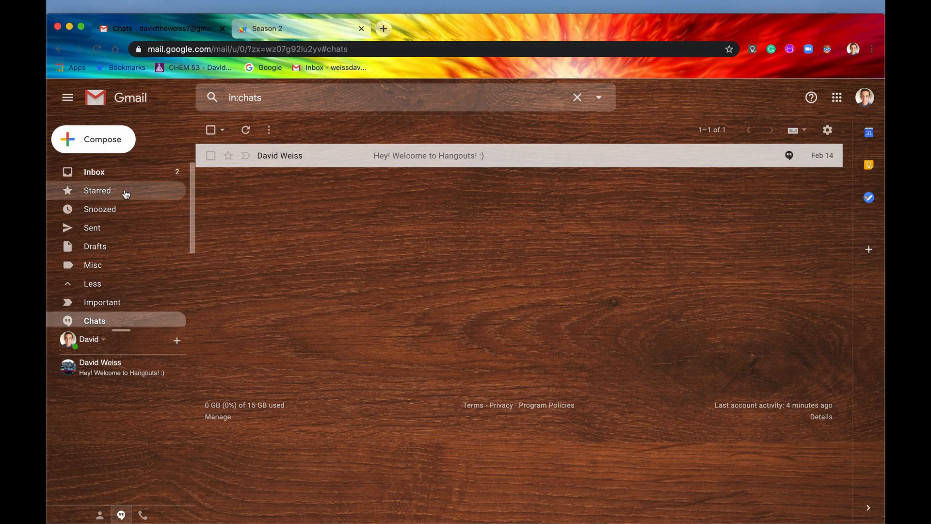
left_click(93, 172)
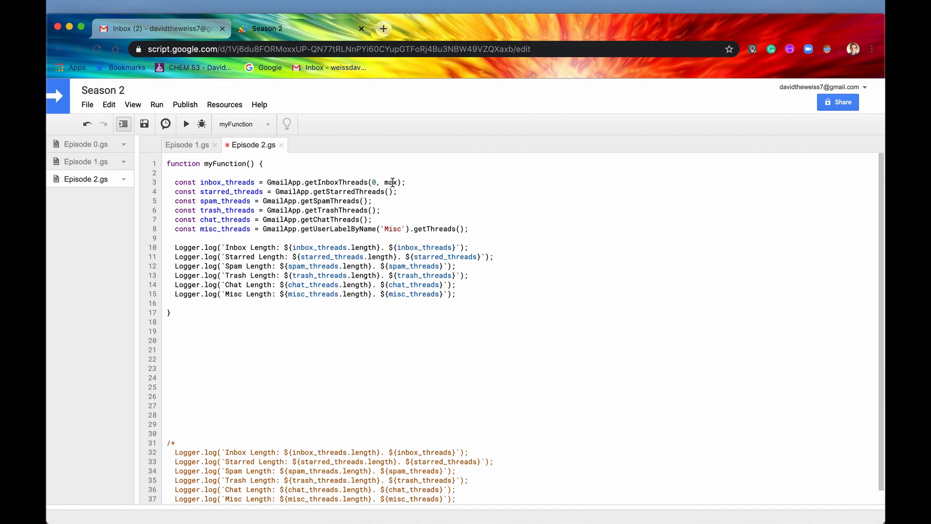
double_click(392, 183)
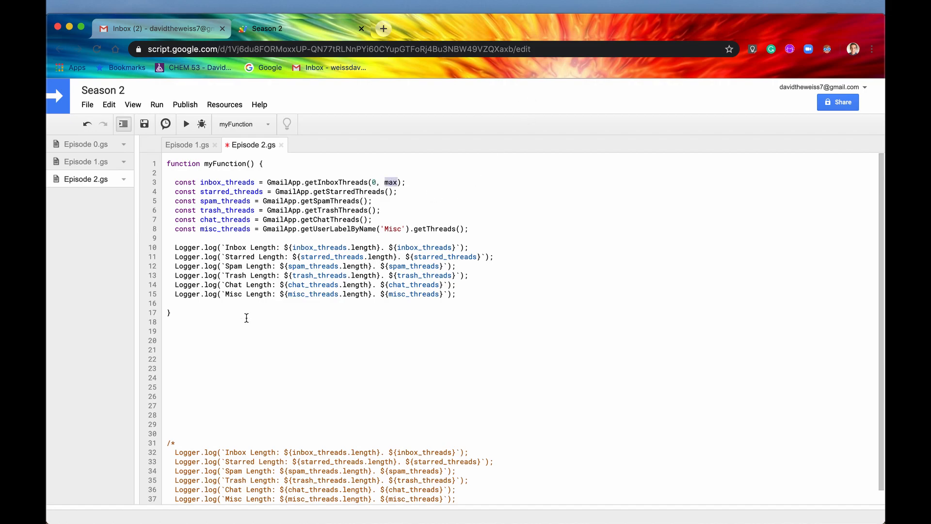
type("2")
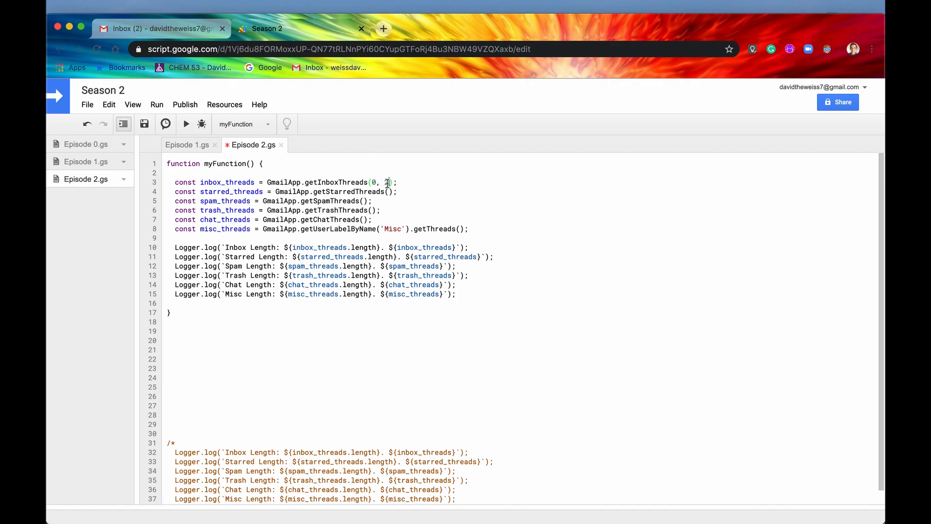
type("2")
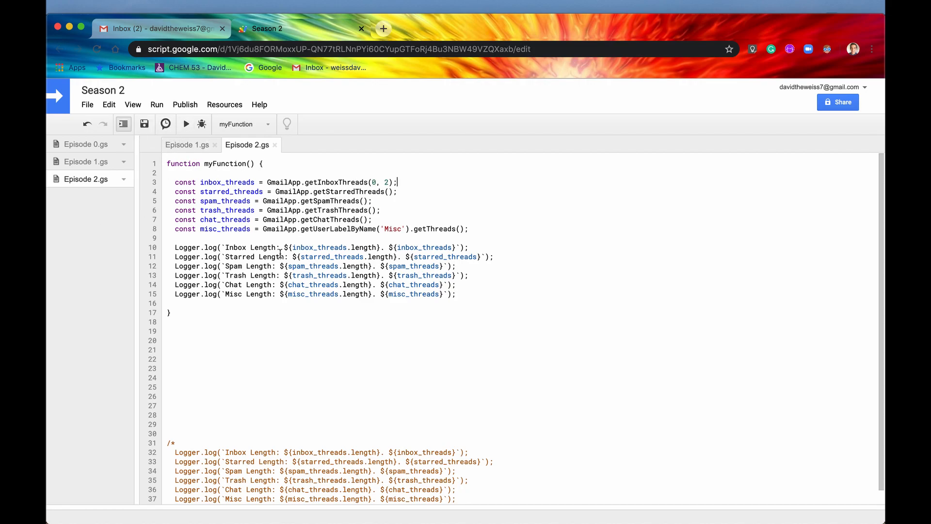
left_click(144, 124)
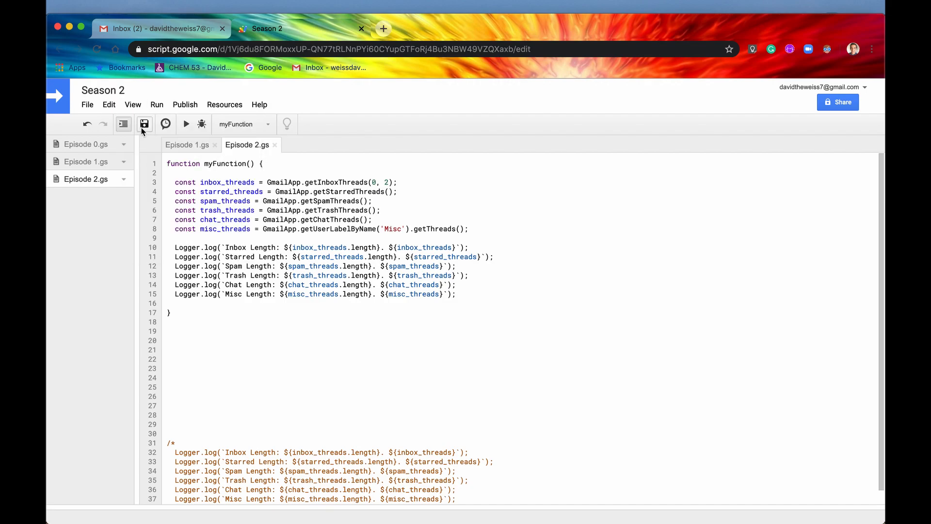
left_click(186, 124)
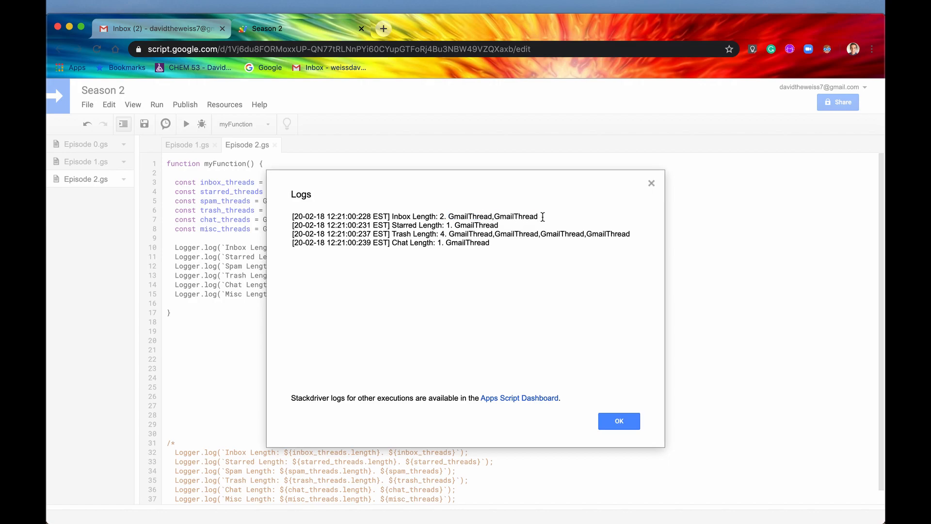
left_click_drag(371, 216, 538, 217)
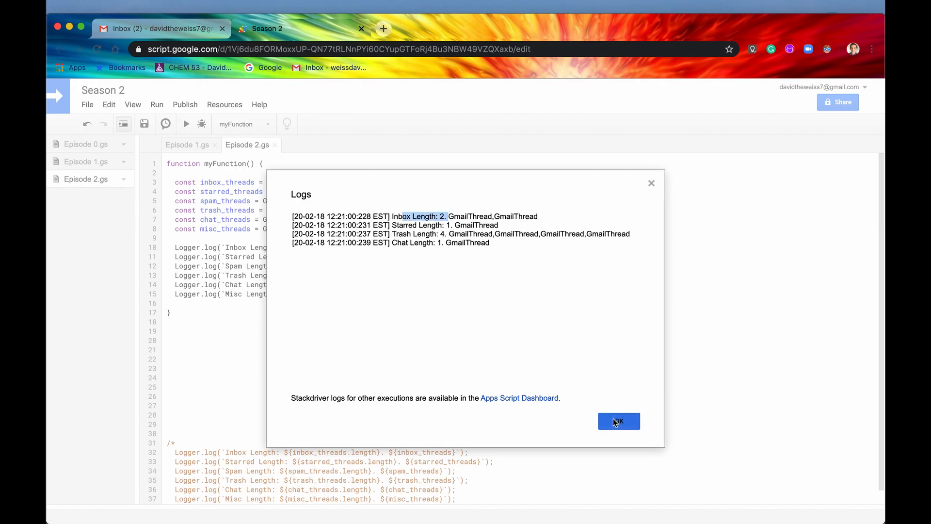
left_click(619, 421)
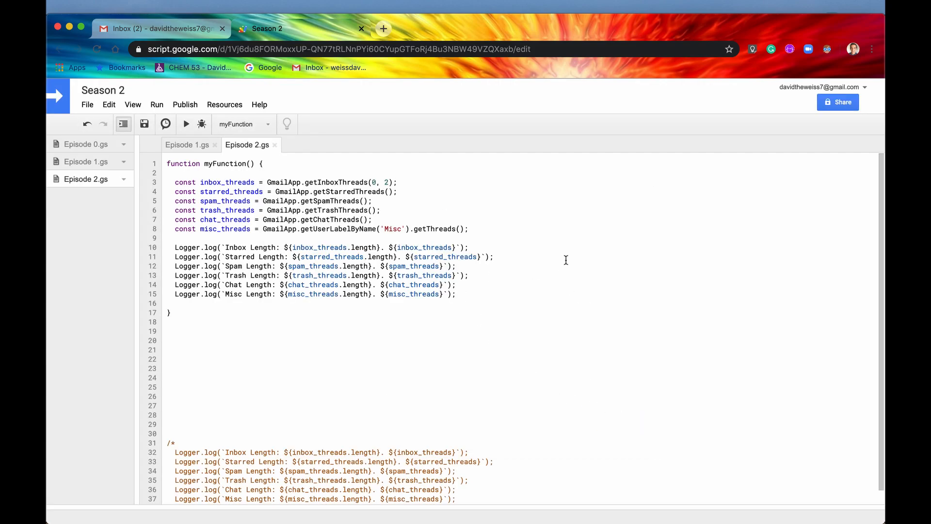